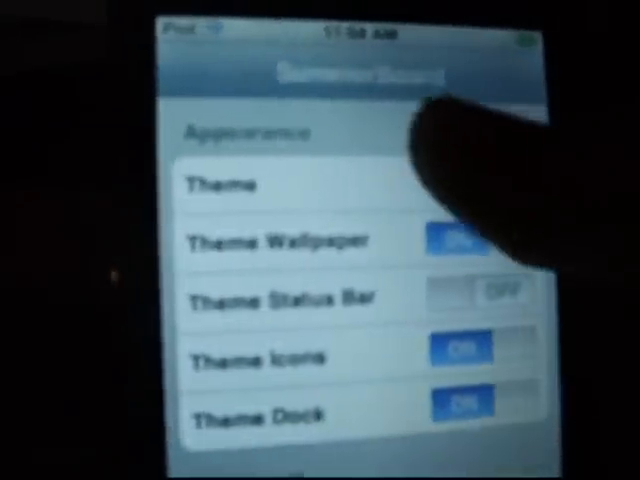
# Show the installed themes list (Default, FinalFantasy, Leopard, Louie Mantia, Panther) from the Theme row.
pyautogui.click(230, 184)
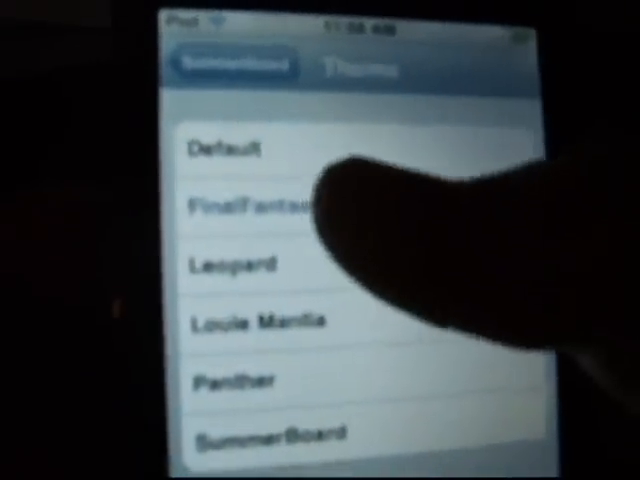